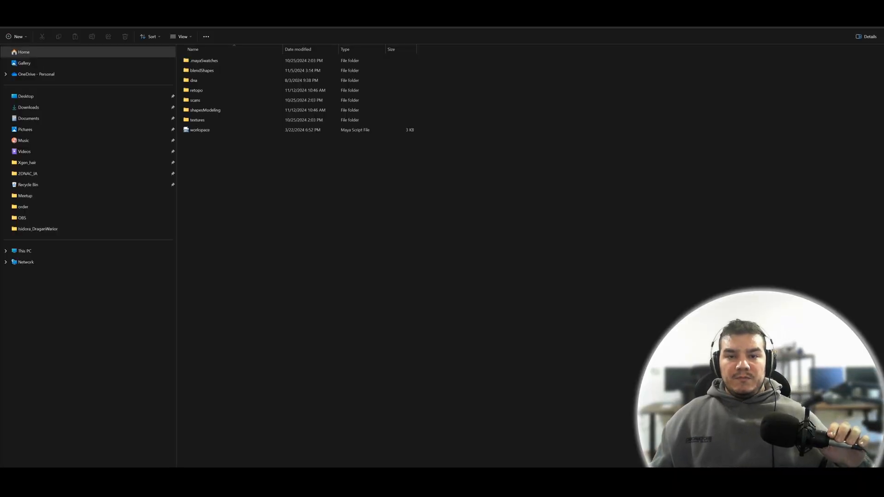
- Open the blendShapes subfolder holding the *_lod0_mesh.obj files and select them all
{"action": "key", "text": "ctrl+a"}
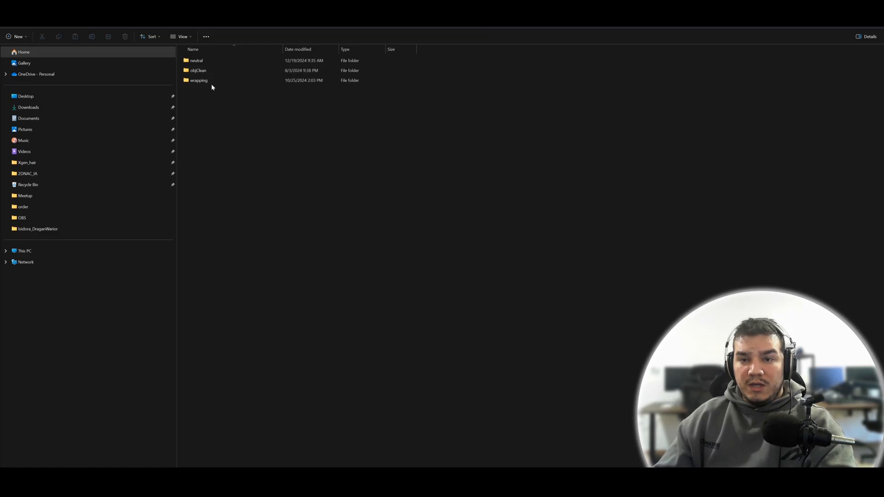
{"action": "double_click", "coordinate": [199, 70]}
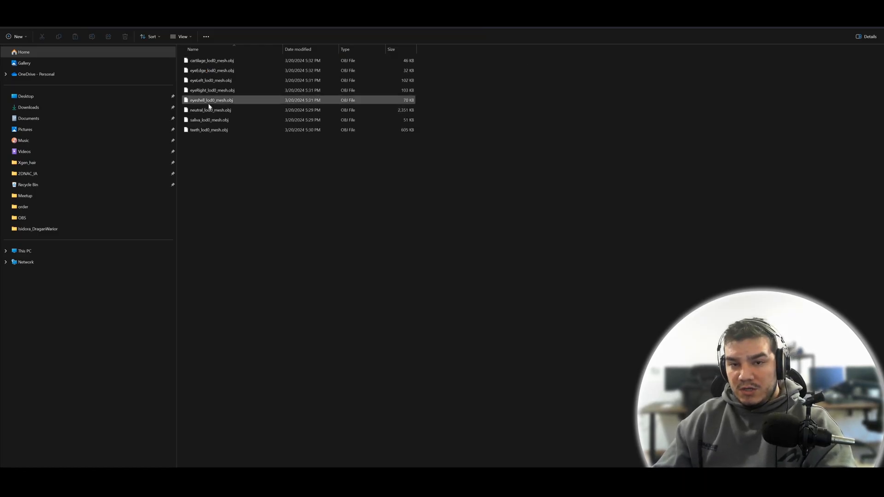
{"action": "key", "text": "ctrl+a"}
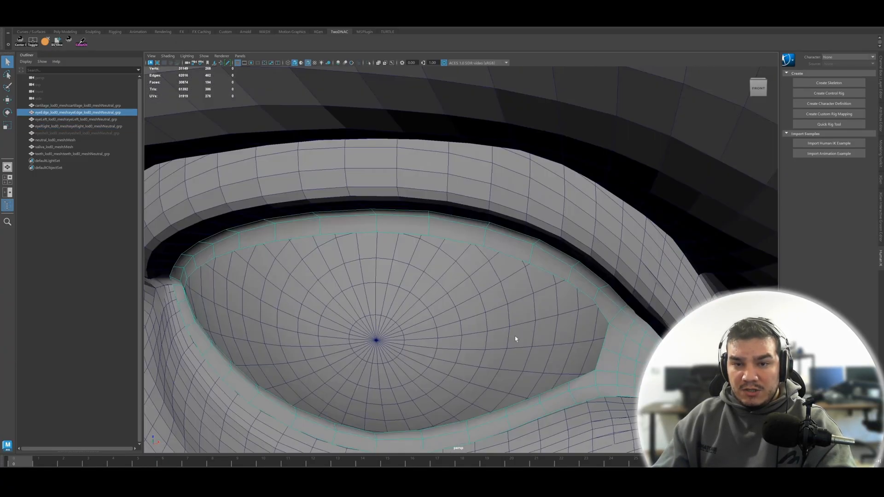
- Select saliva_lod0_mesh in the Outliner and orbit the view around the teeth
{"action": "left_click", "coordinate": [55, 105]}
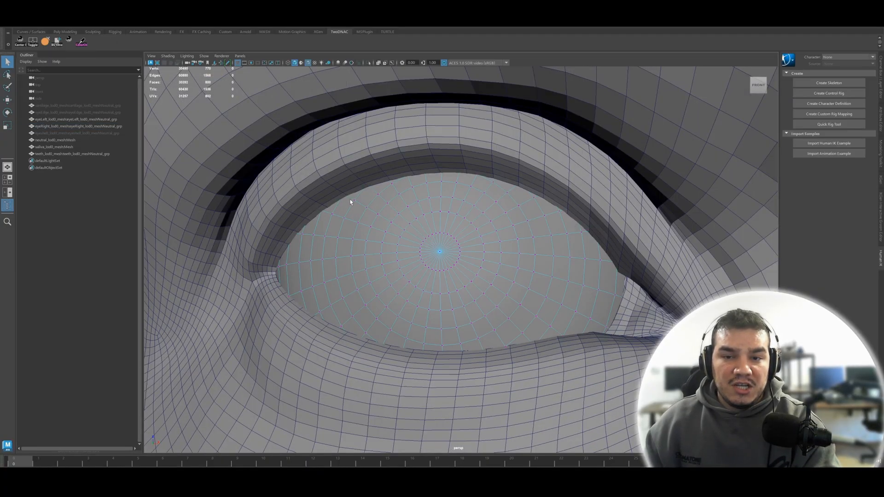
{"action": "left_click", "coordinate": [186, 55]}
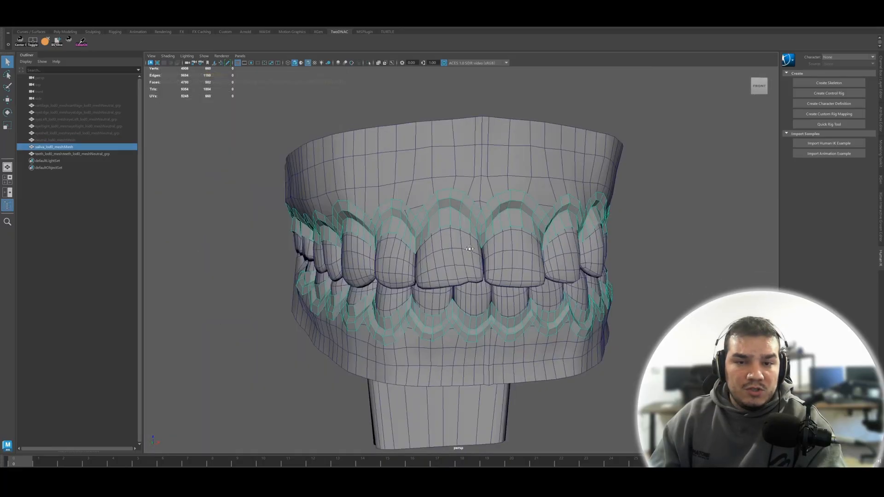
{"action": "left_click_drag", "start_coordinate": [468, 250], "coordinate": [601, 169]}
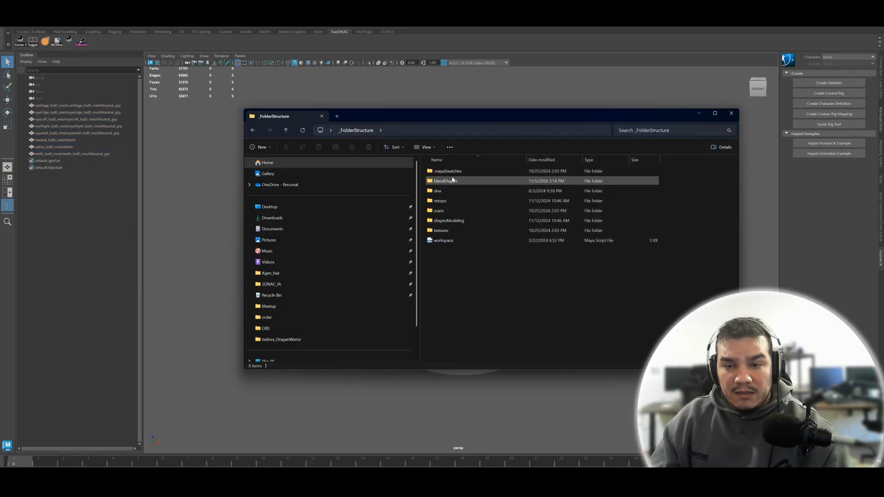
- Browse blendShapes > wrapping and scans, then enter textures and pick the neutral subfolder
{"action": "double_click", "coordinate": [446, 181]}
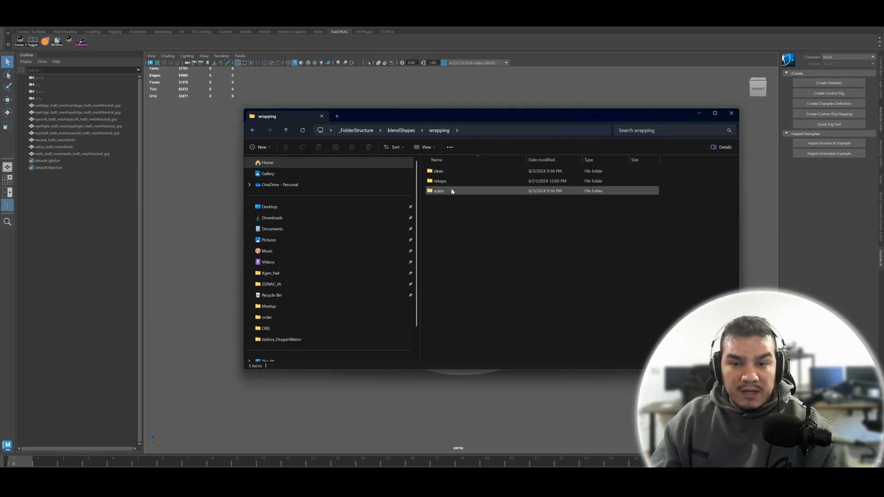
{"action": "left_click", "coordinate": [253, 131]}
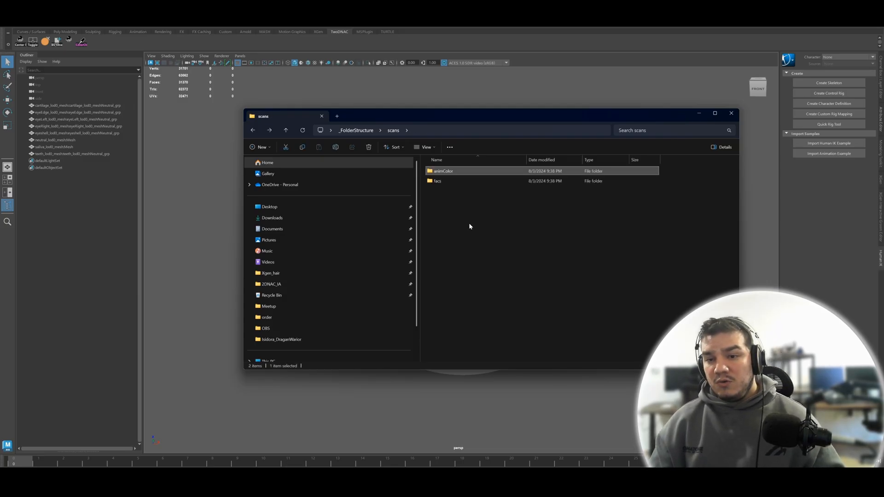
{"action": "double_click", "coordinate": [437, 181]}
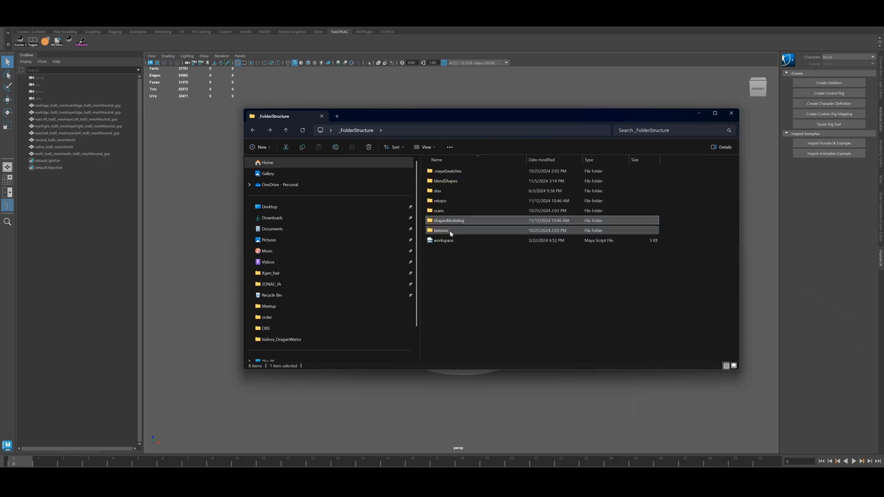
{"action": "double_click", "coordinate": [442, 230]}
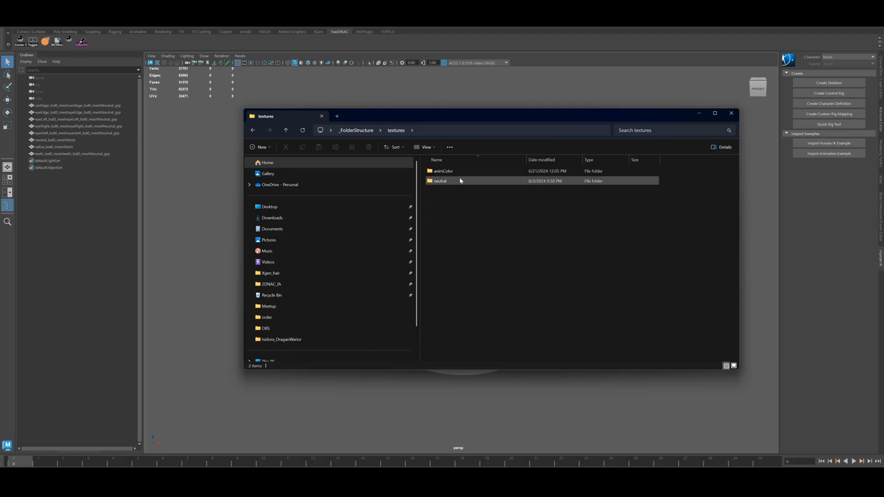
{"action": "left_click", "coordinate": [356, 131]}
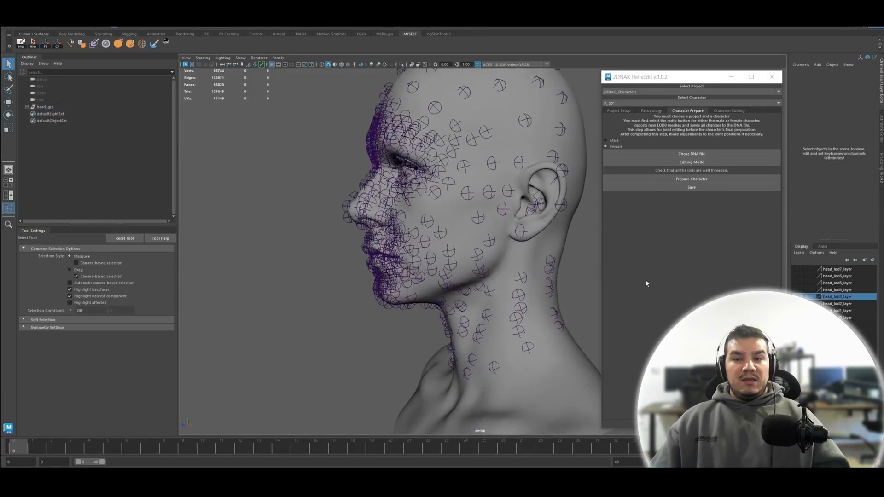
- With Female selected in HelixEdit, launch Prepare Character on the head
{"action": "left_click", "coordinate": [45, 107]}
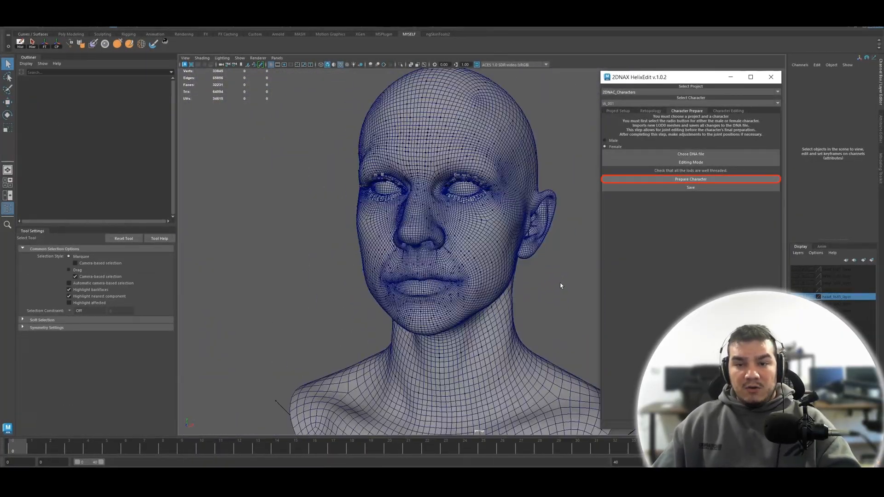
{"action": "left_click", "coordinate": [691, 179]}
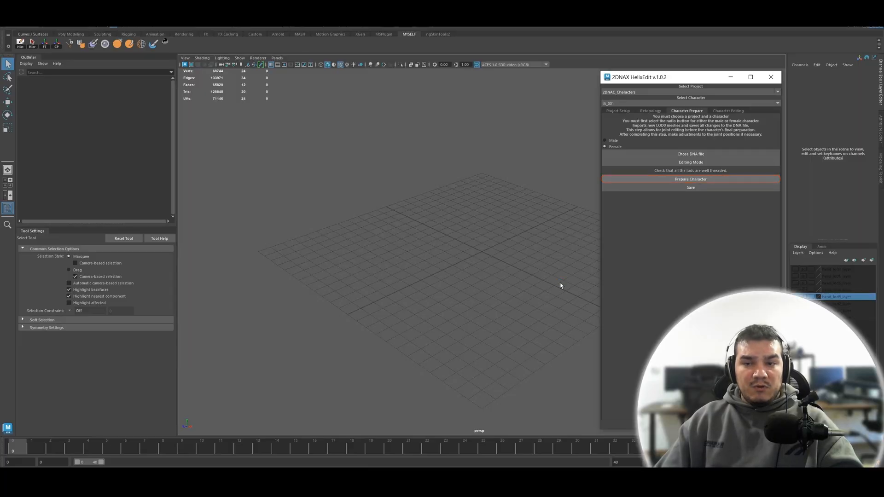